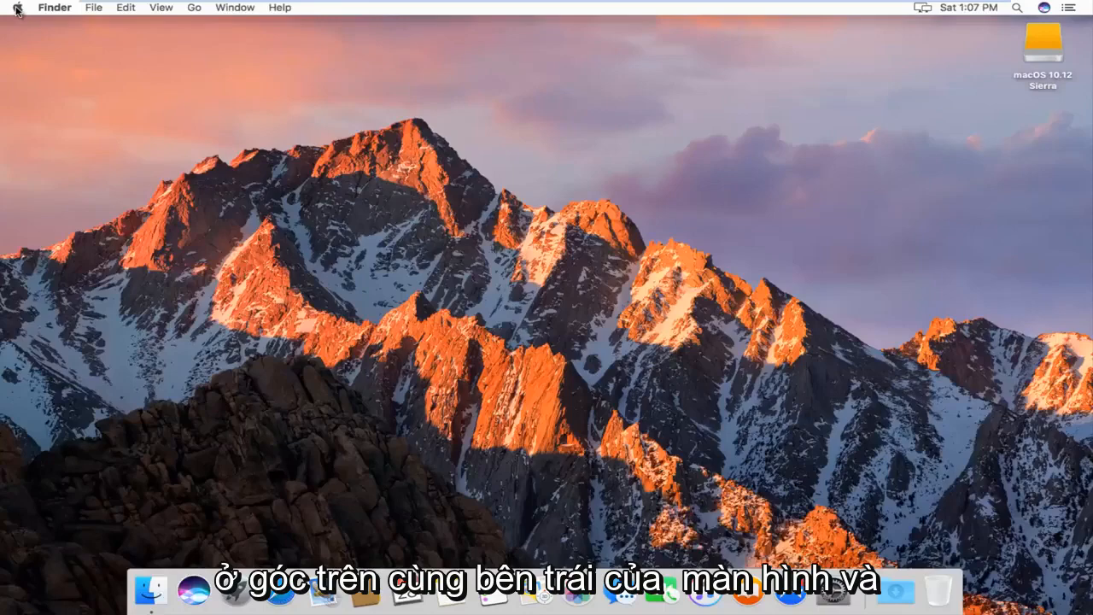
- Open System Preferences from the Apple menu
click(17, 7)
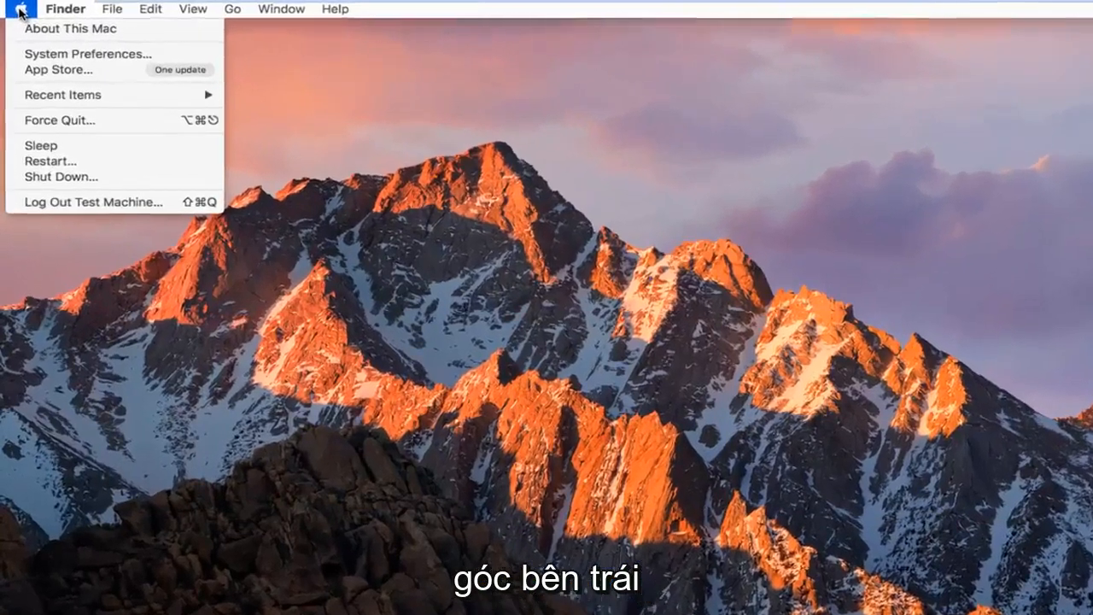
mouse_move(107, 64)
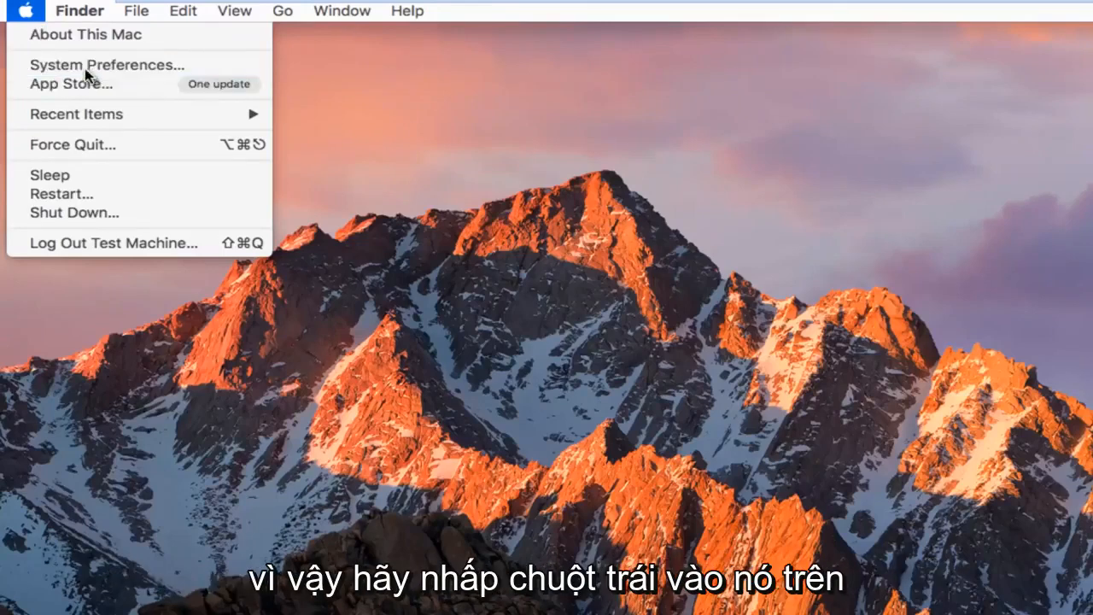
click(105, 64)
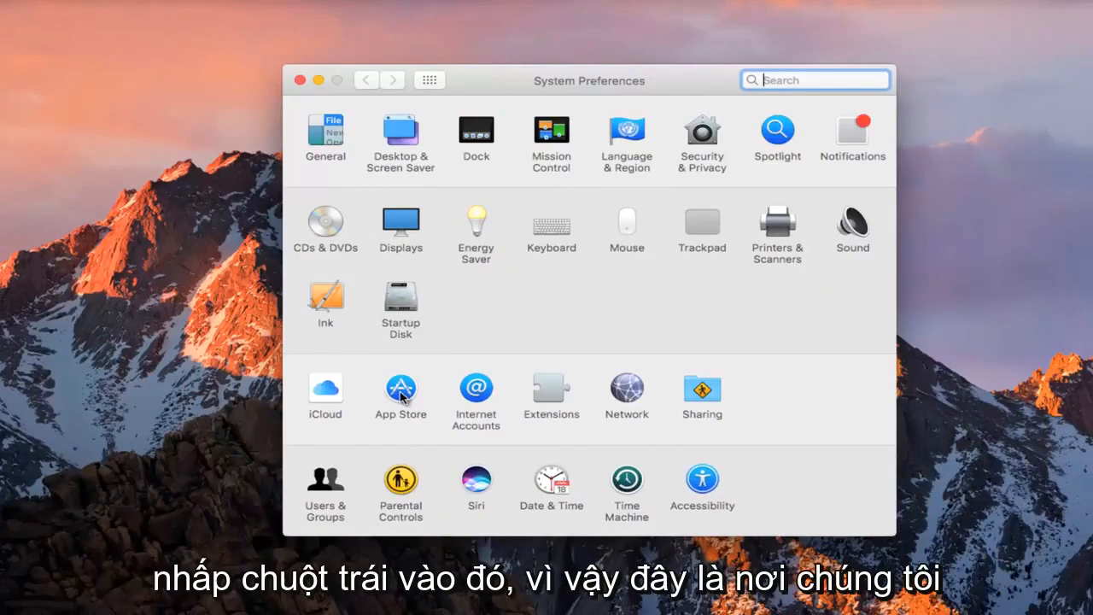
- Open the App Store preference pane to view its automatic update settings
click(401, 389)
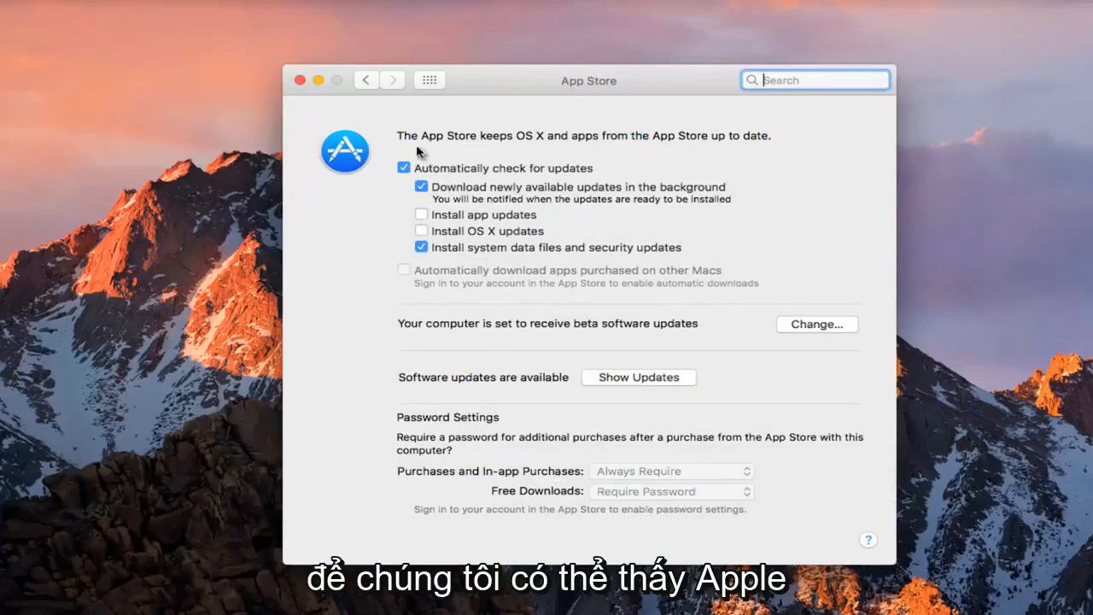
mouse_move(532, 138)
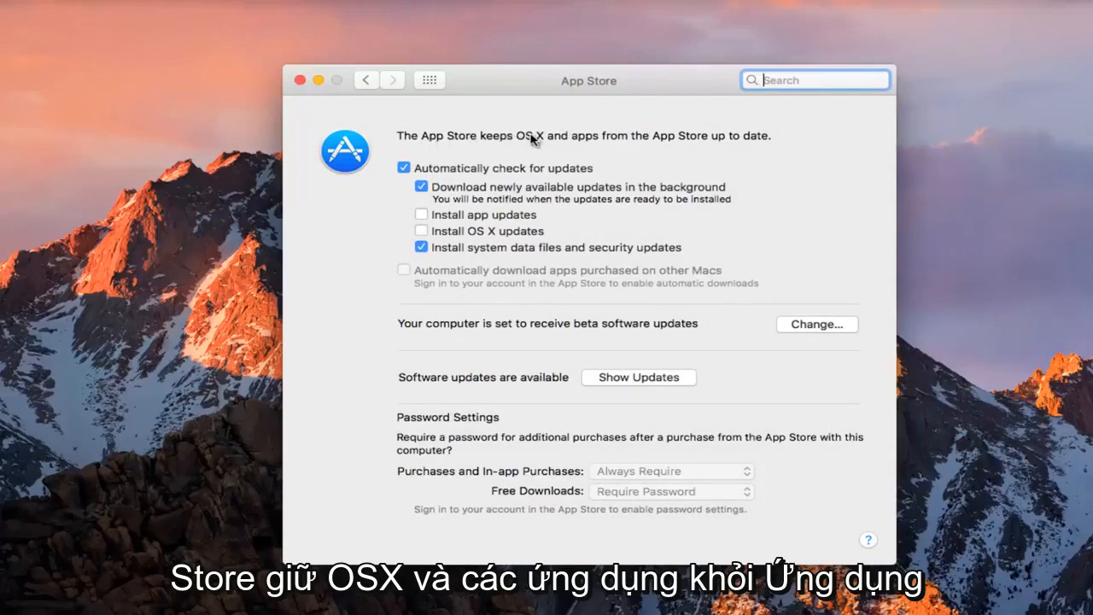
mouse_move(722, 137)
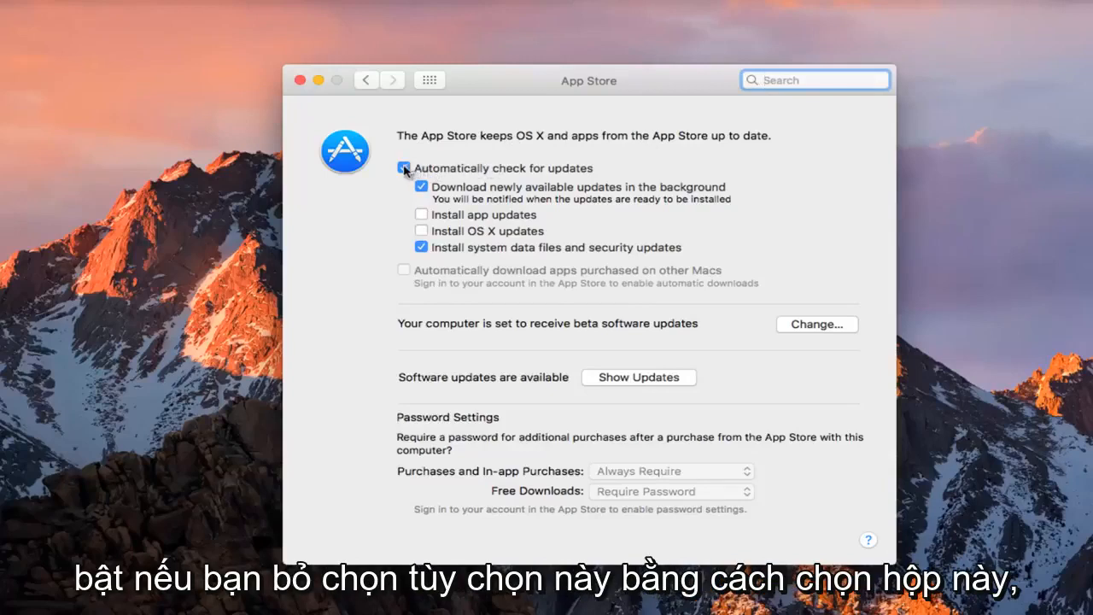
click(404, 169)
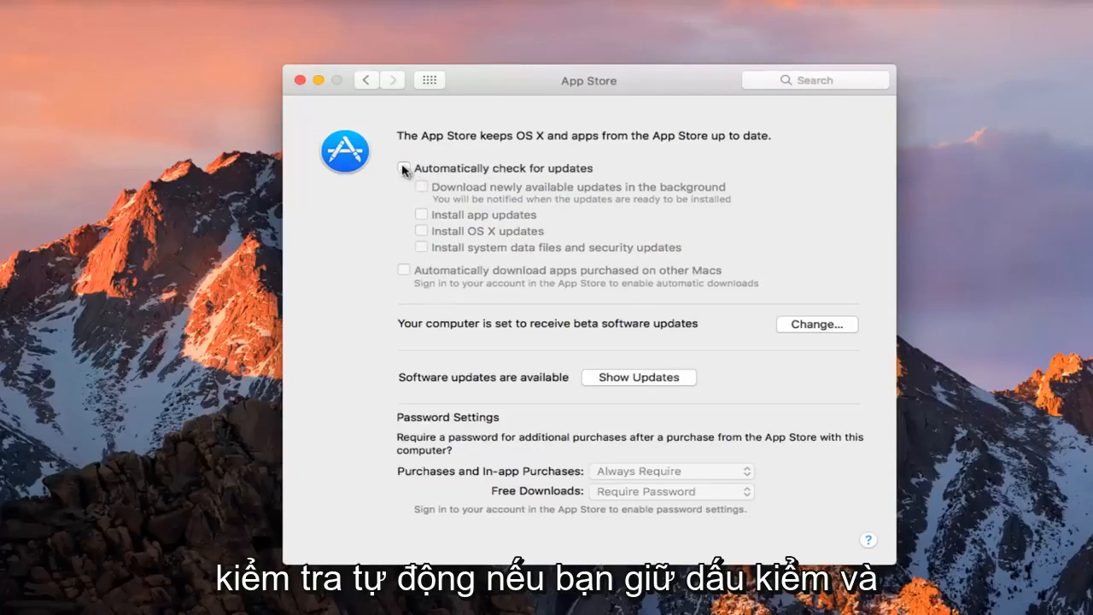
click(404, 167)
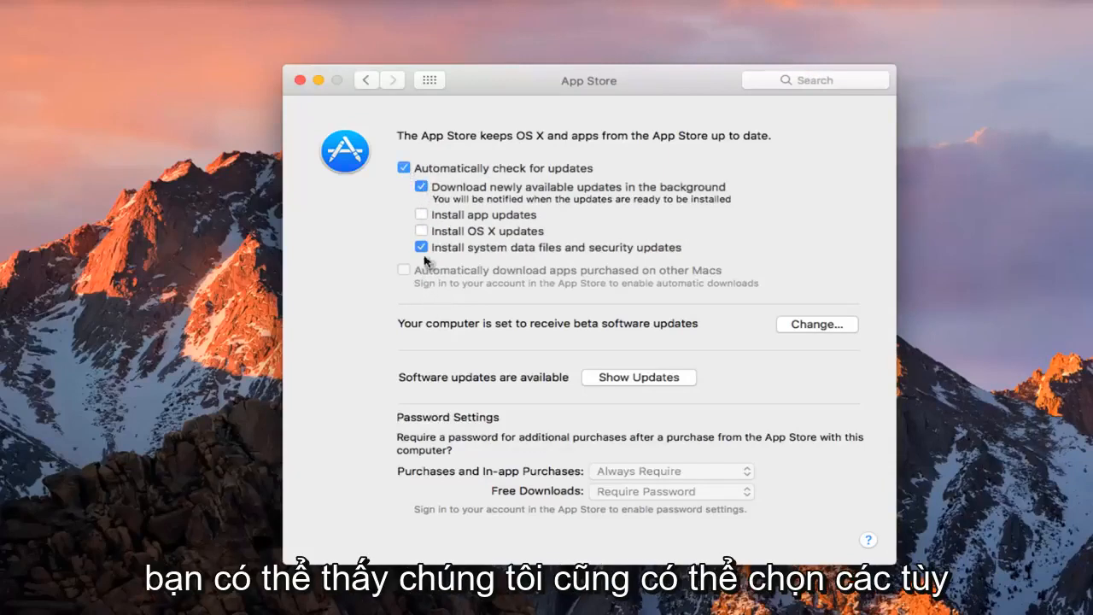
click(421, 186)
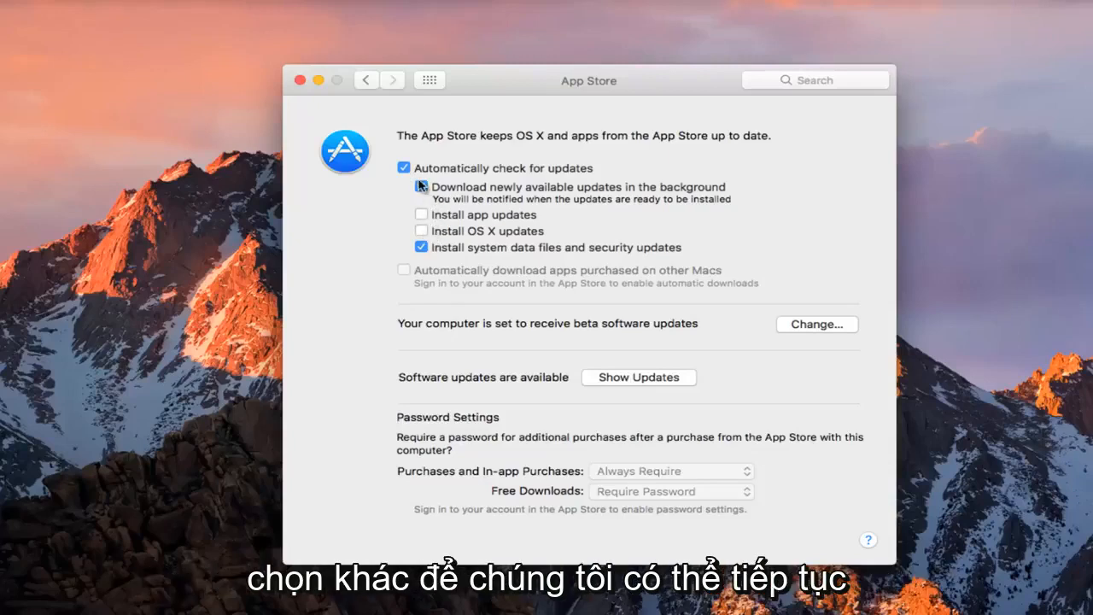
click(420, 187)
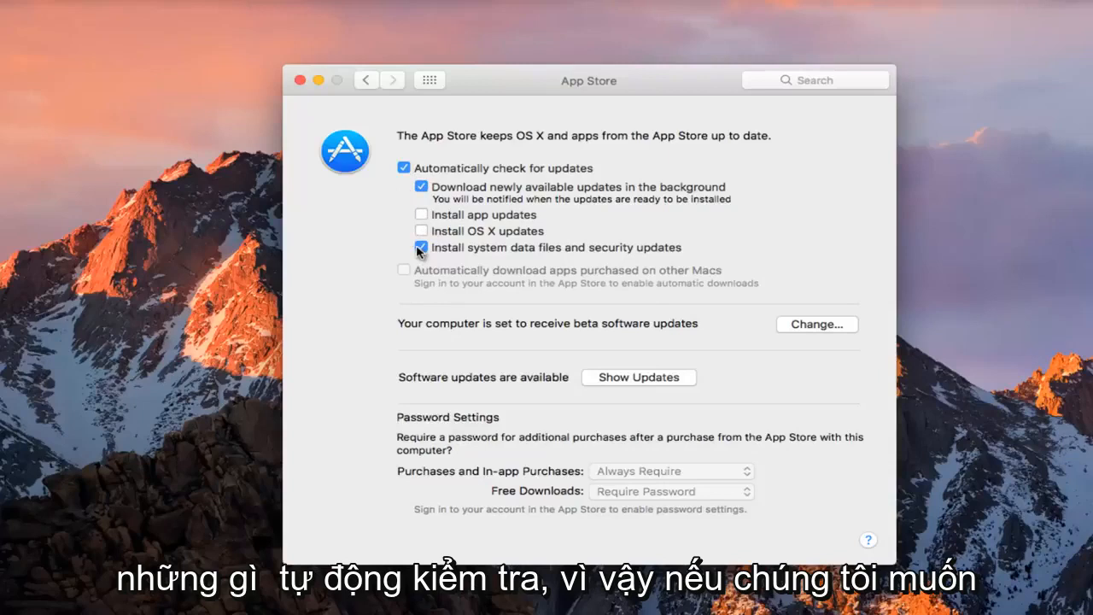
- Enable 'Install OS X updates', keeping 'Install system data files and security updates' checked
click(421, 247)
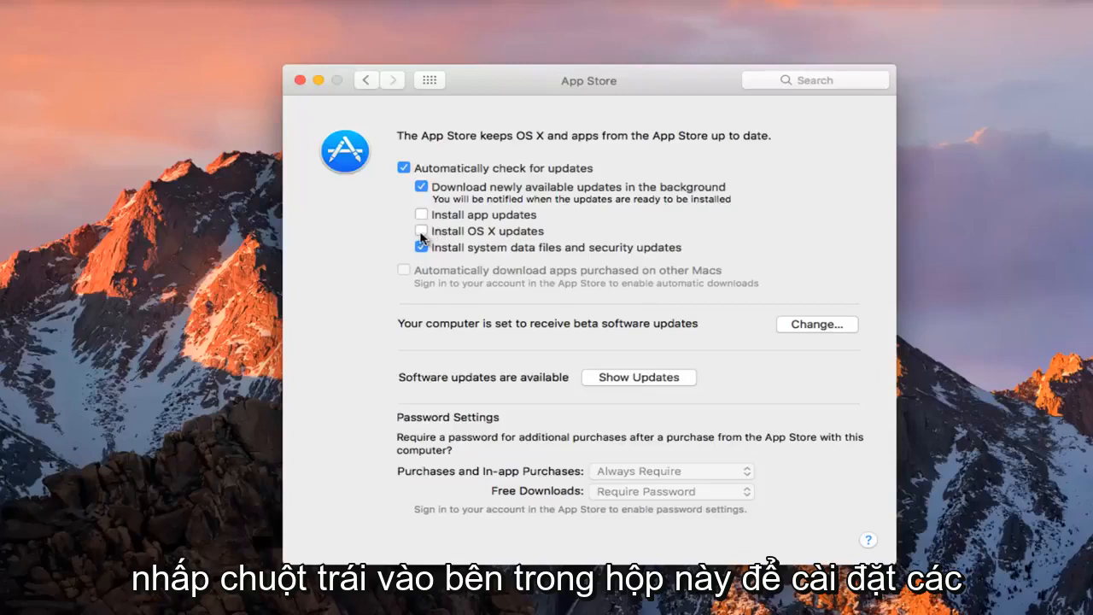
click(421, 230)
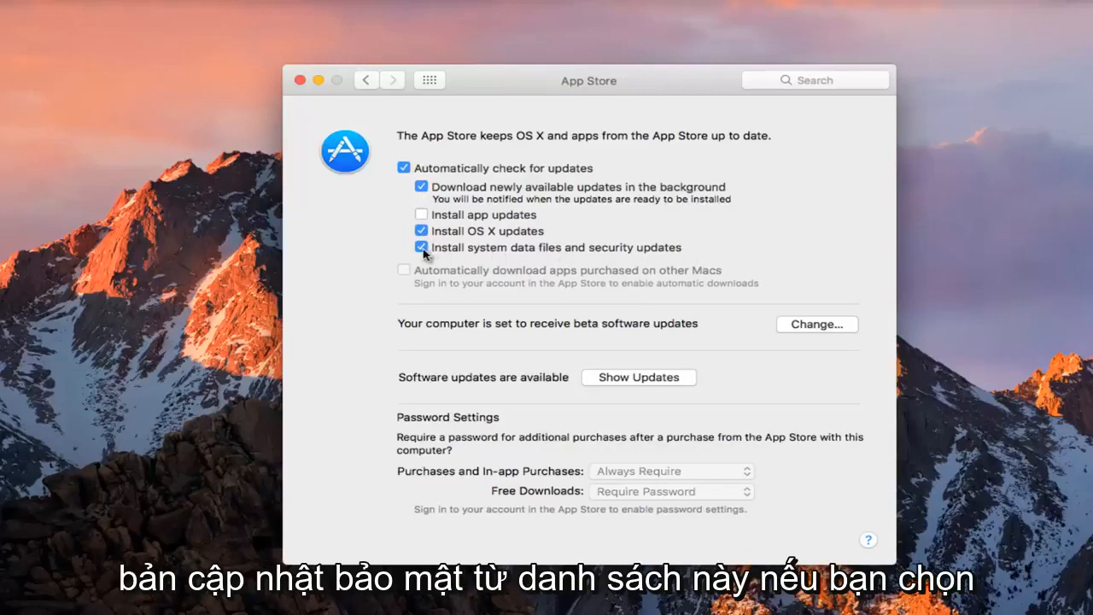
click(421, 247)
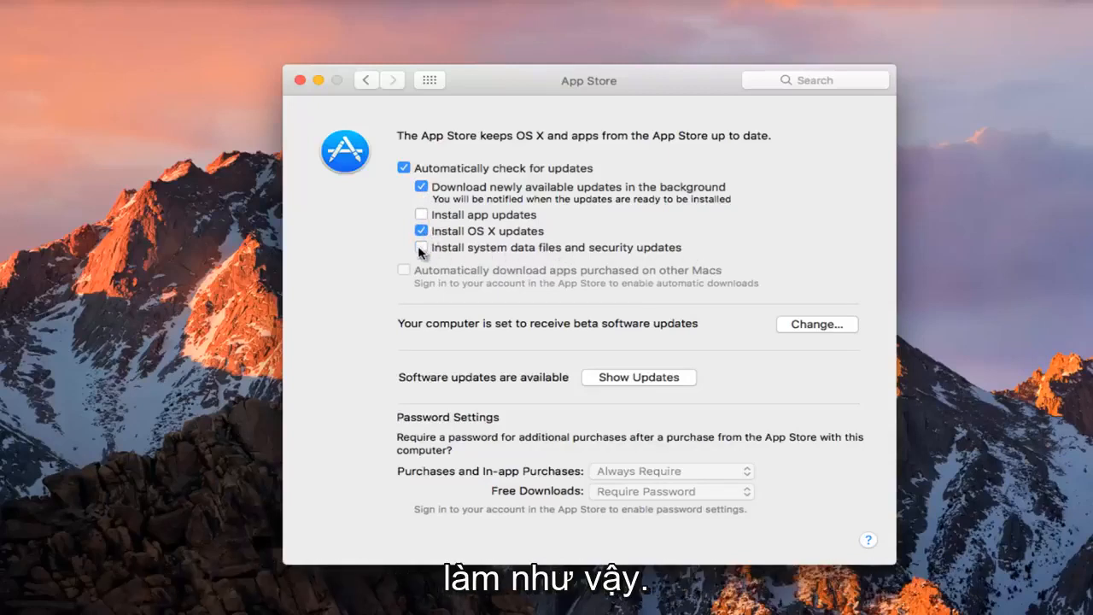
click(421, 247)
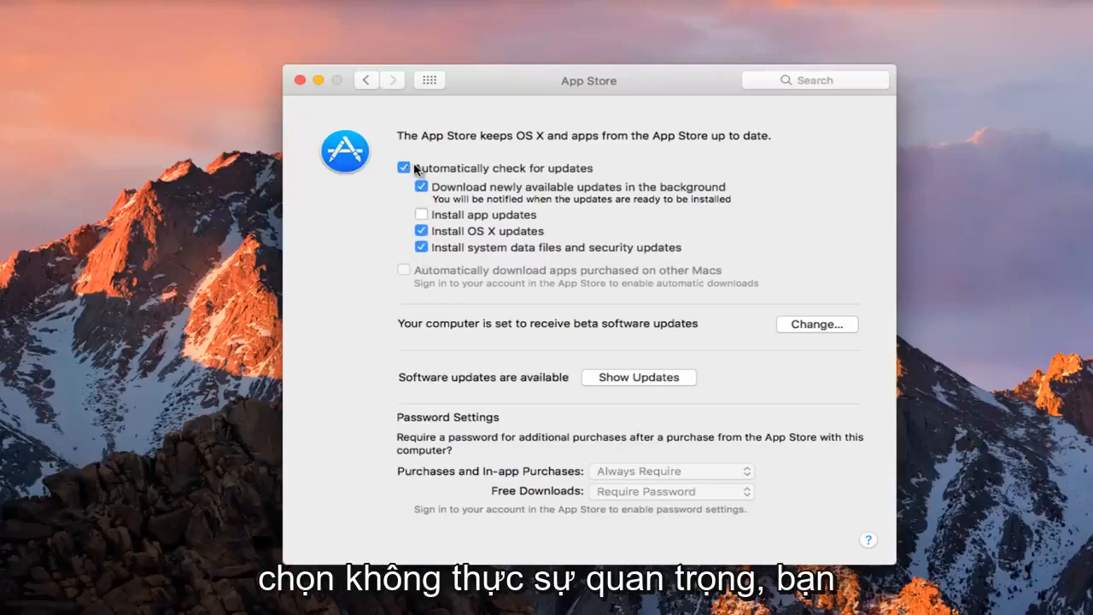
mouse_move(415, 182)
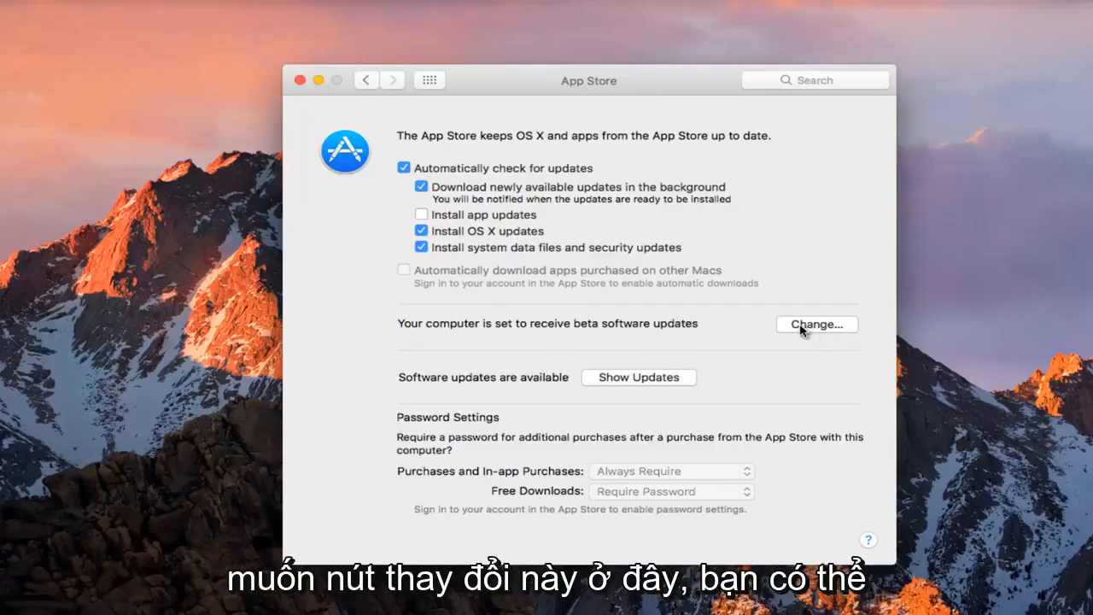
click(816, 324)
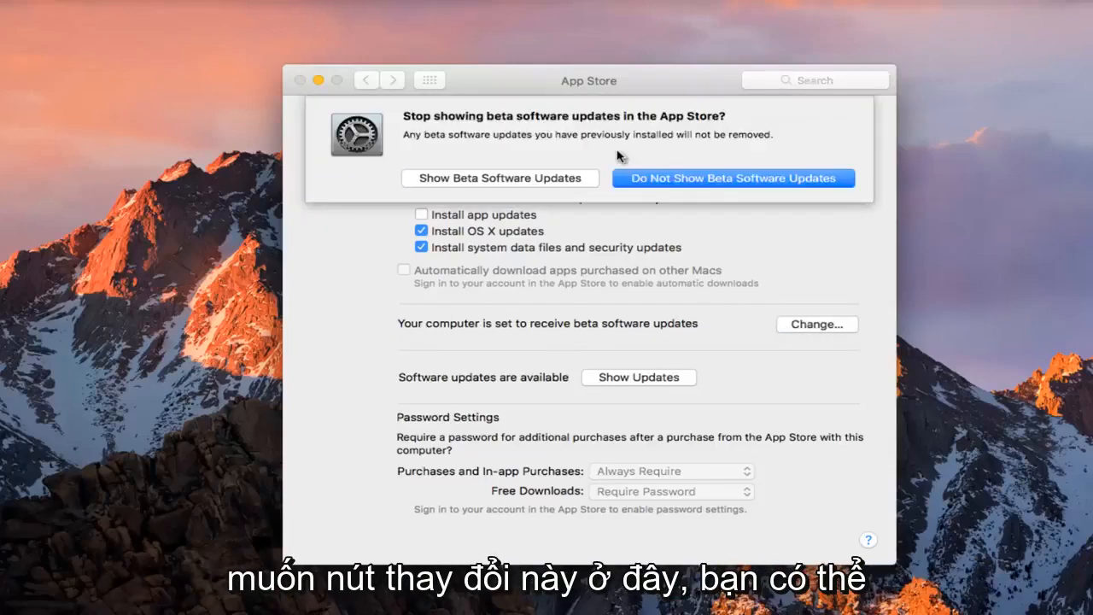
mouse_move(510, 144)
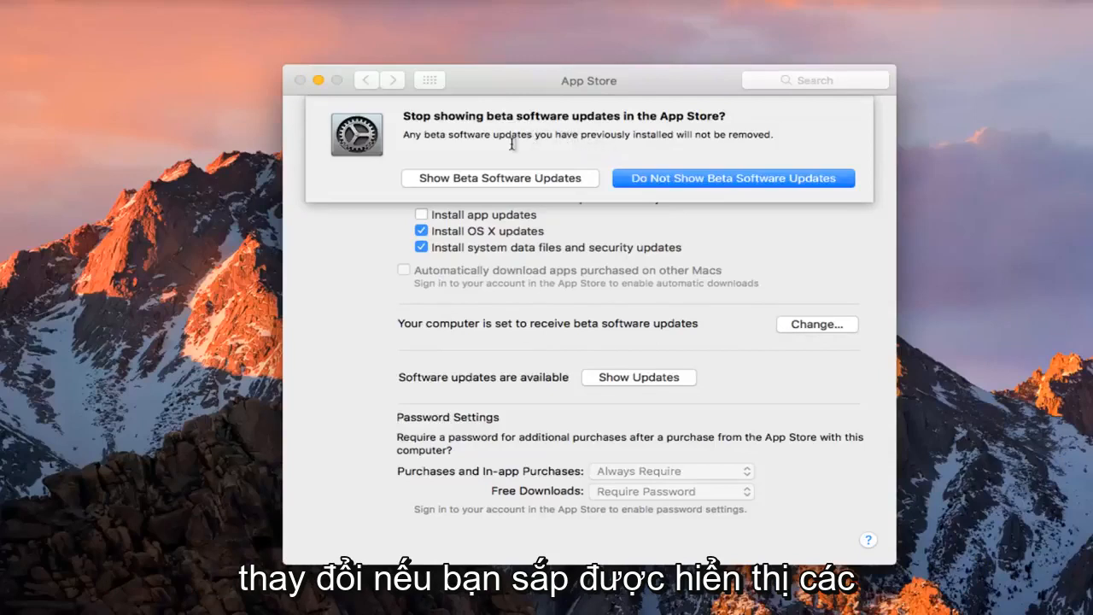
mouse_move(459, 170)
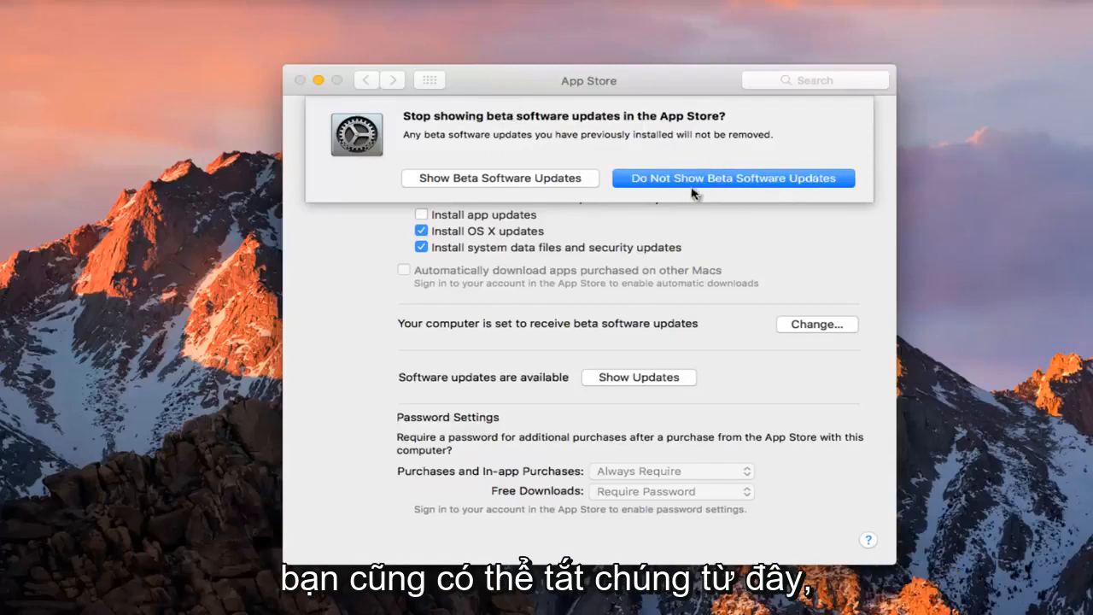
click(732, 178)
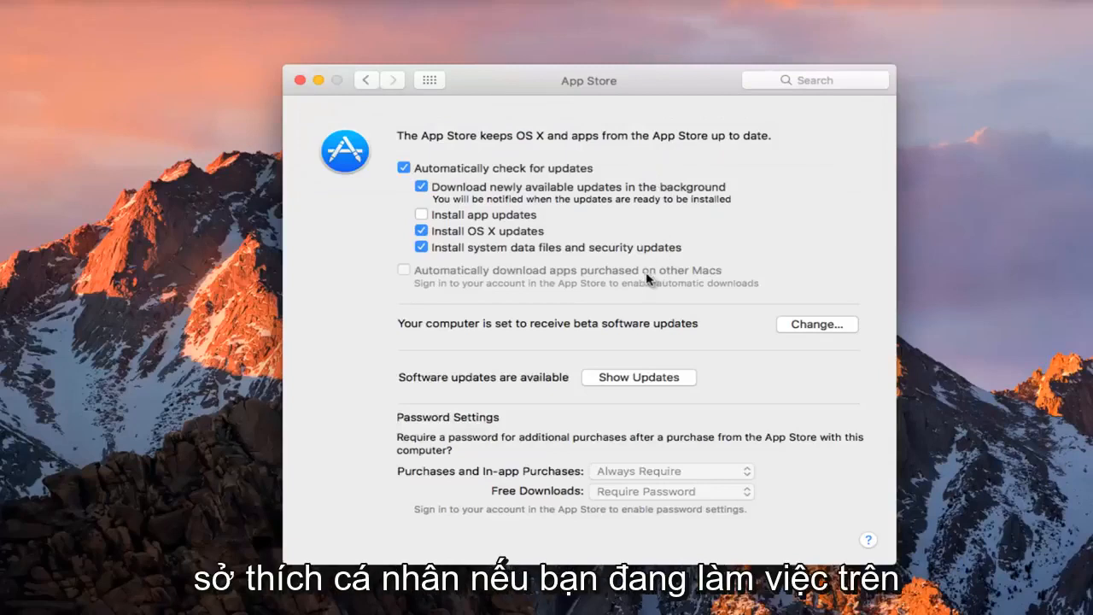
mouse_move(528, 331)
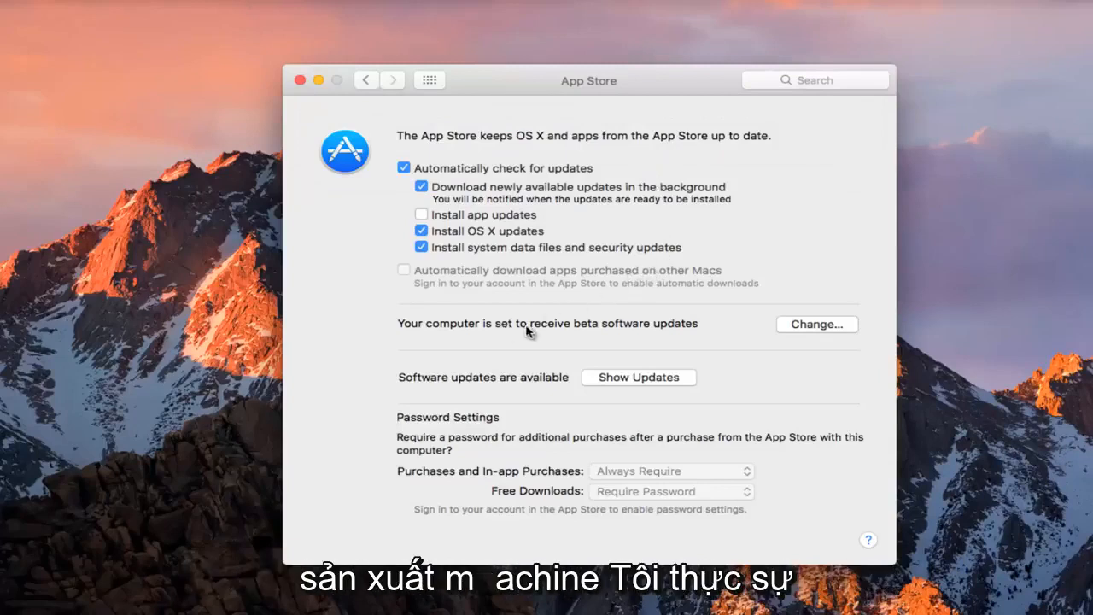
mouse_move(611, 335)
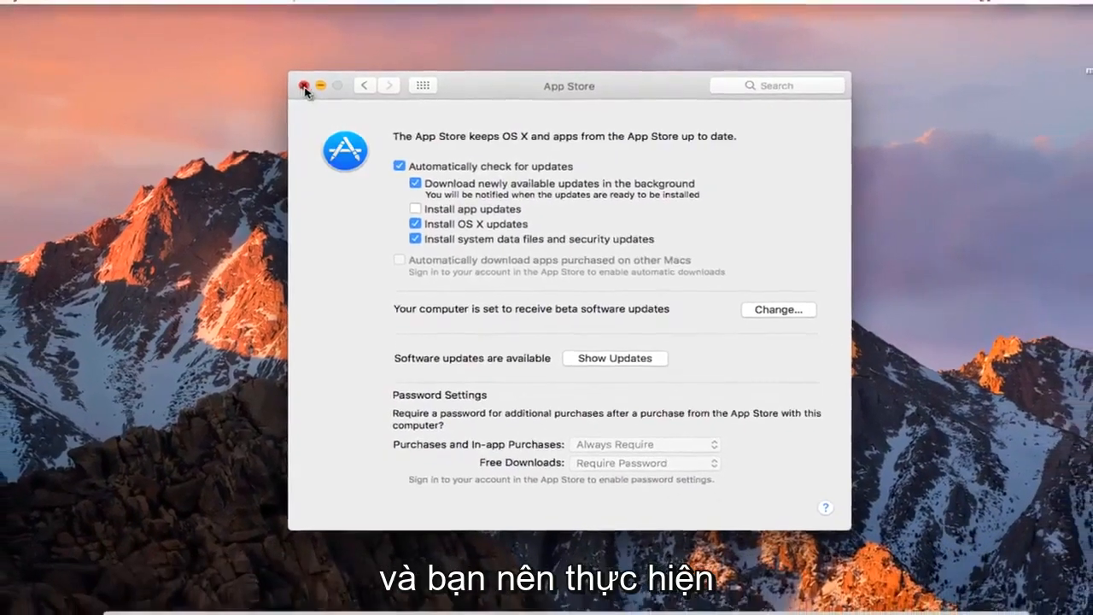
- Close the System Preferences window with its red close button
click(306, 85)
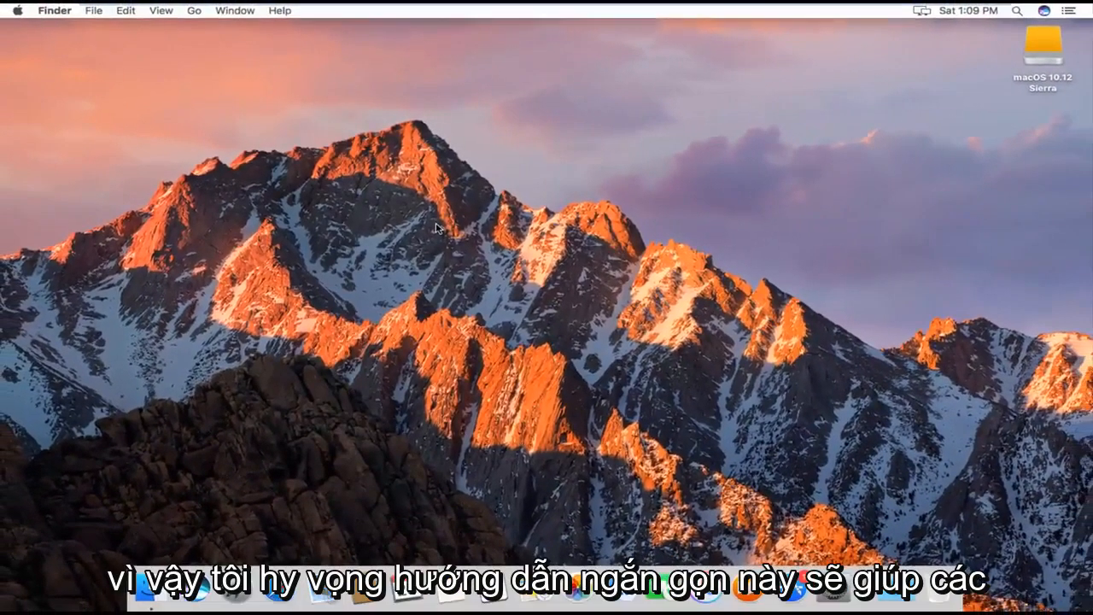